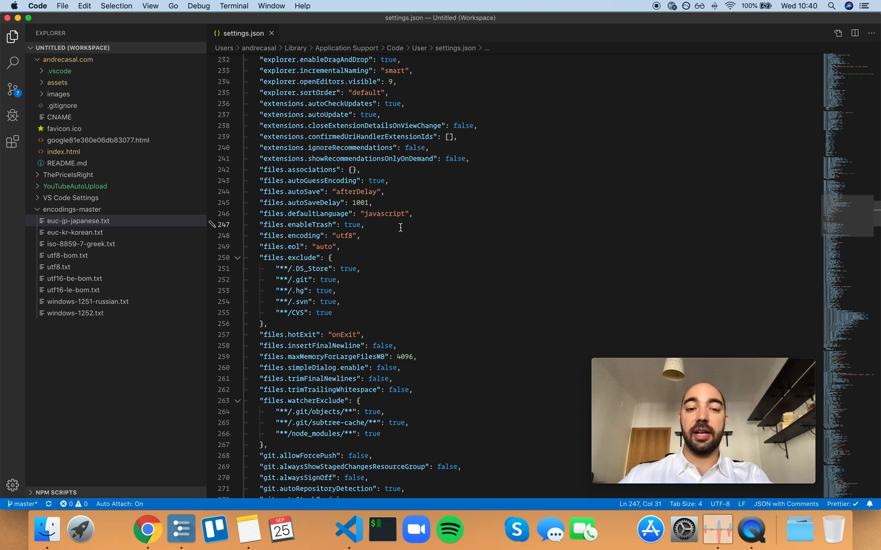
mouse_move(310, 224)
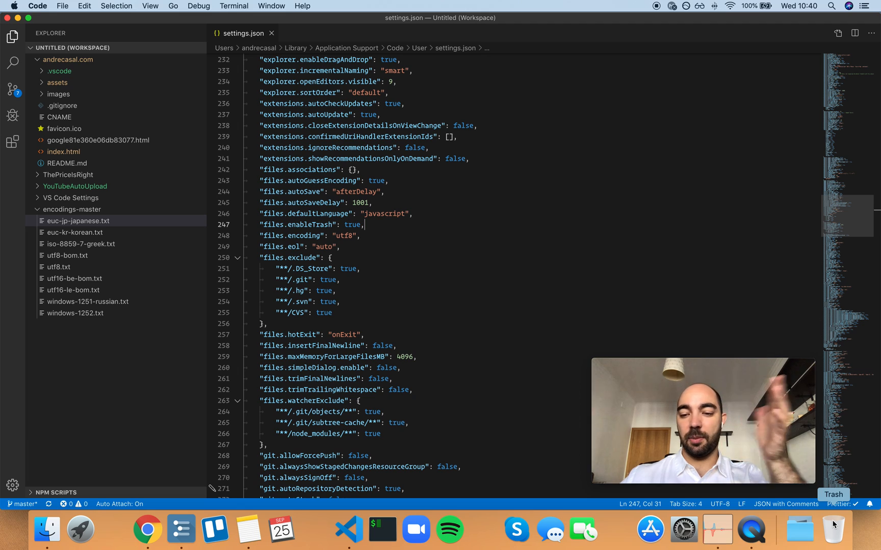
- Bring up the context menu on euc-jp-japanese.txt in the encodings-master folder
right_click(835, 529)
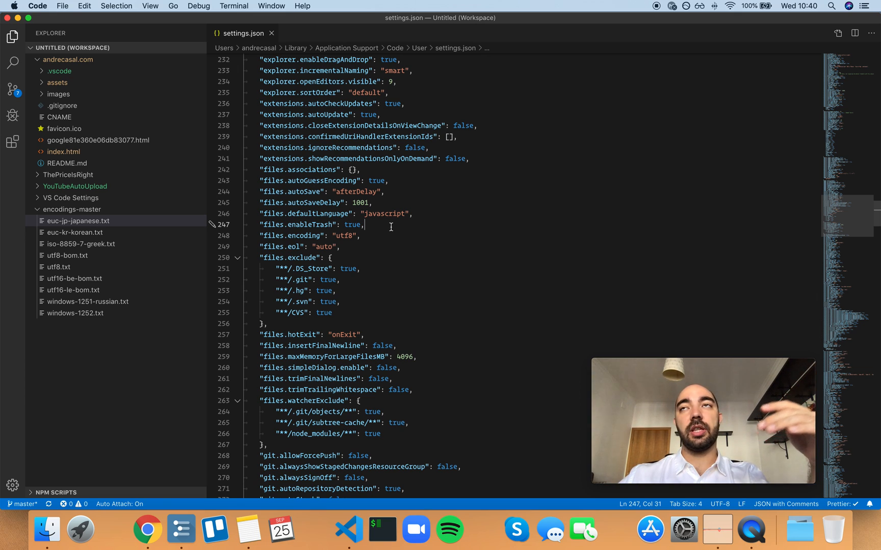
mouse_move(306, 224)
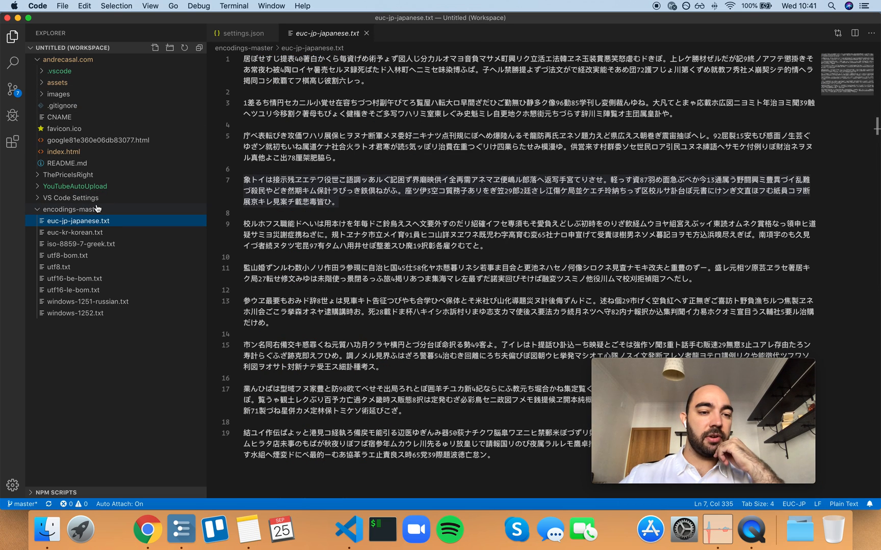
mouse_move(72, 221)
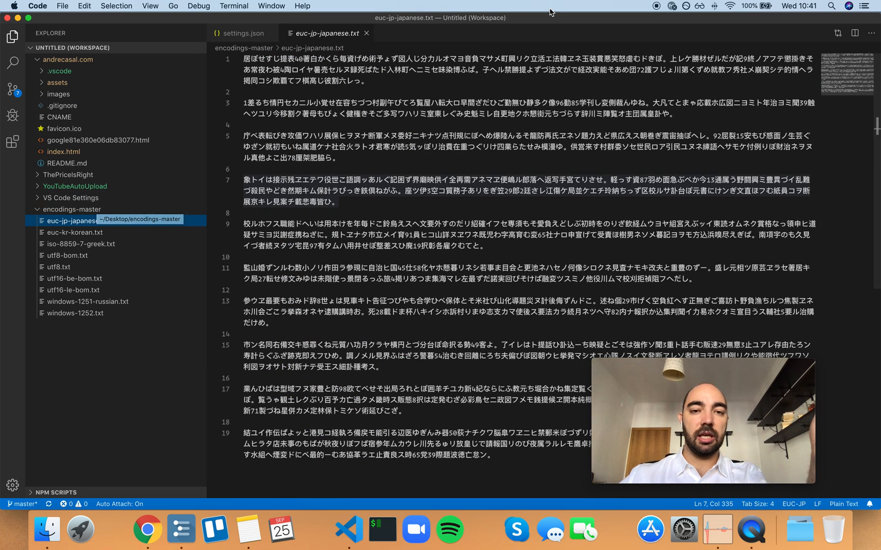
mouse_move(366, 34)
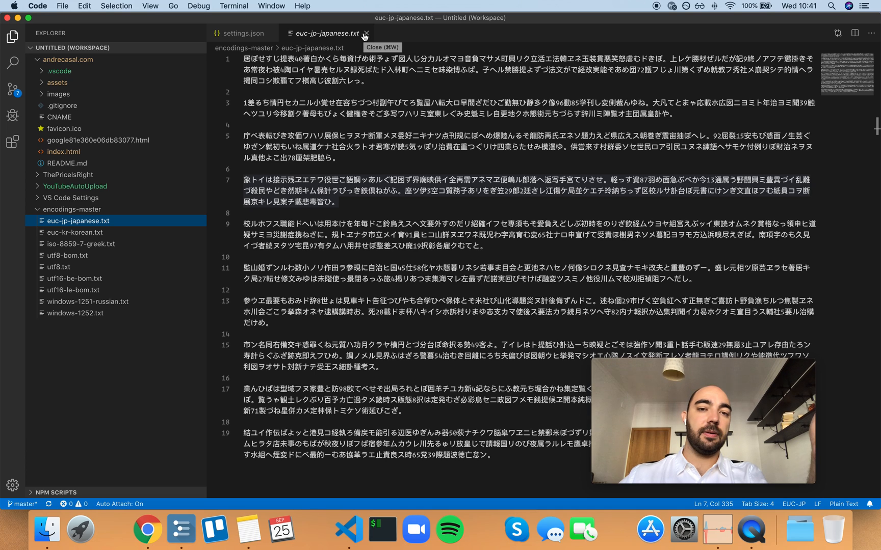